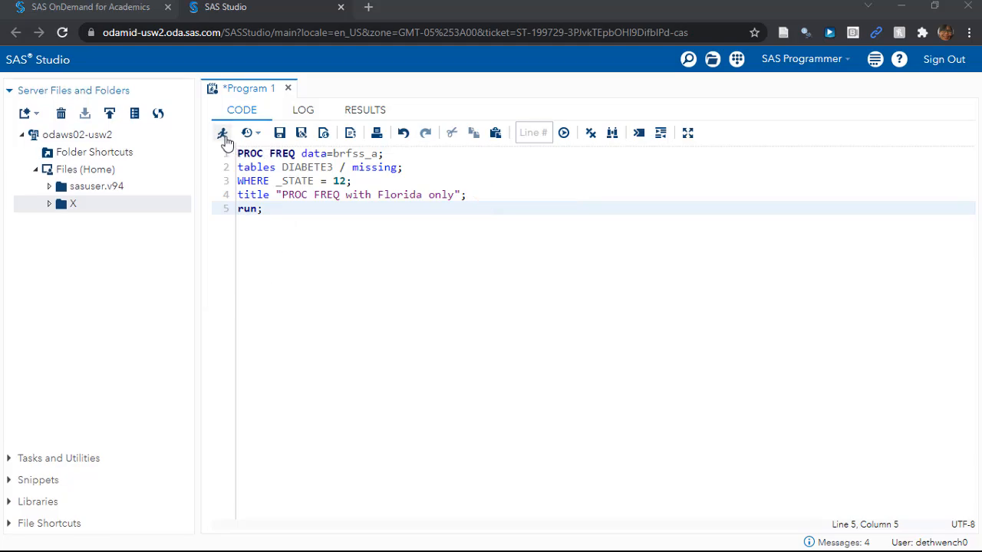
Run the Florida-only PROC FREQ of DIABETE3 and review its log showing 15242 observations.
click(222, 132)
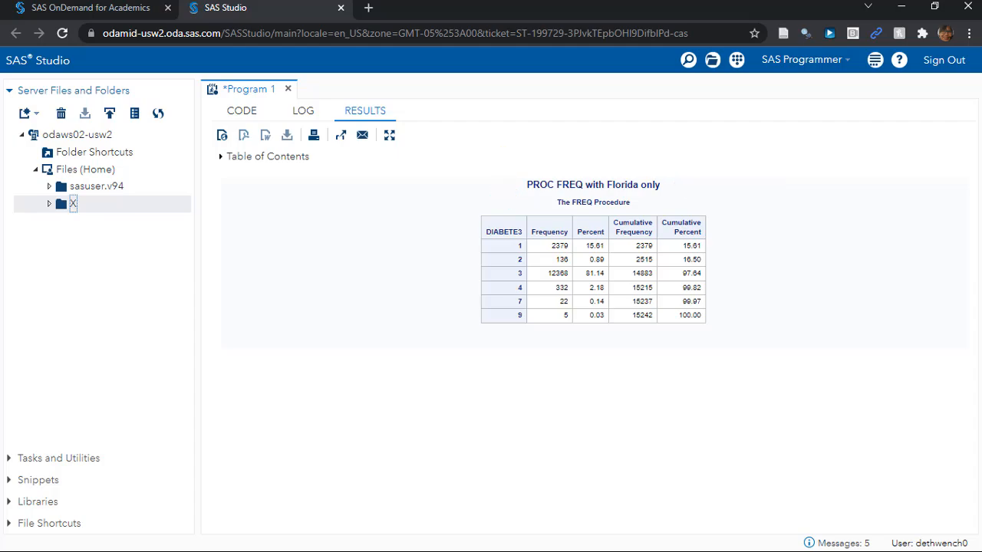
mouse_move(303, 110)
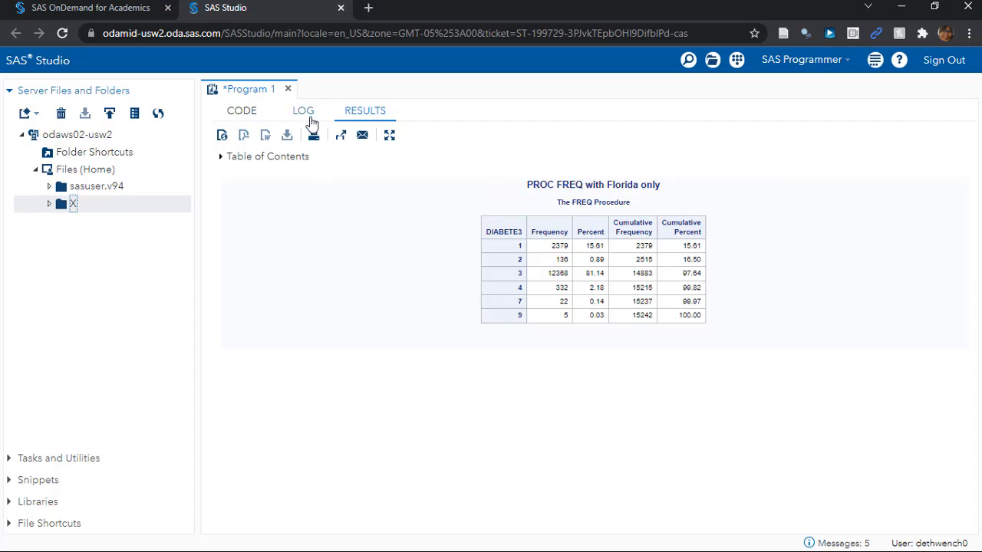
click(304, 111)
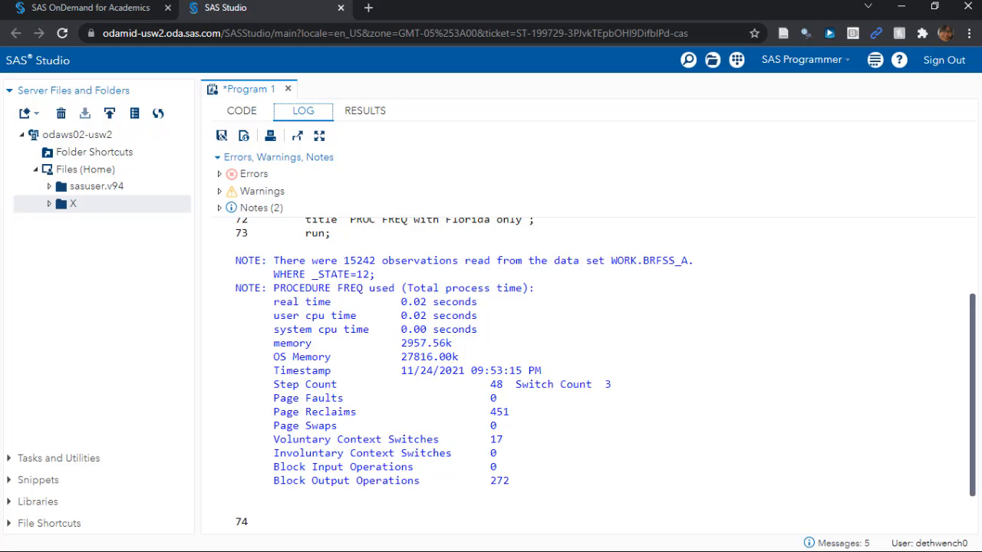